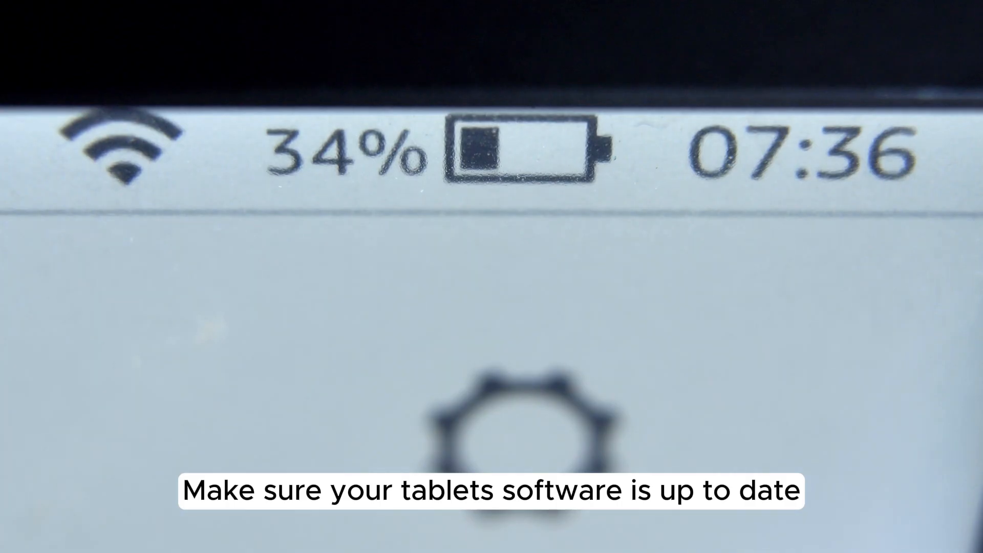
{"action": "left_click", "coordinate": [112, 151]}
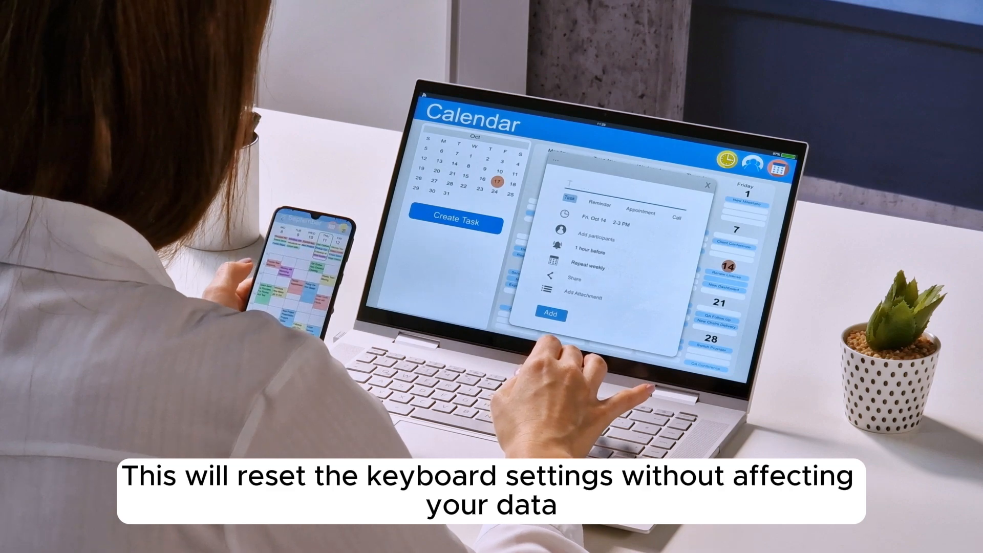
{"action": "left_click", "coordinate": [707, 186]}
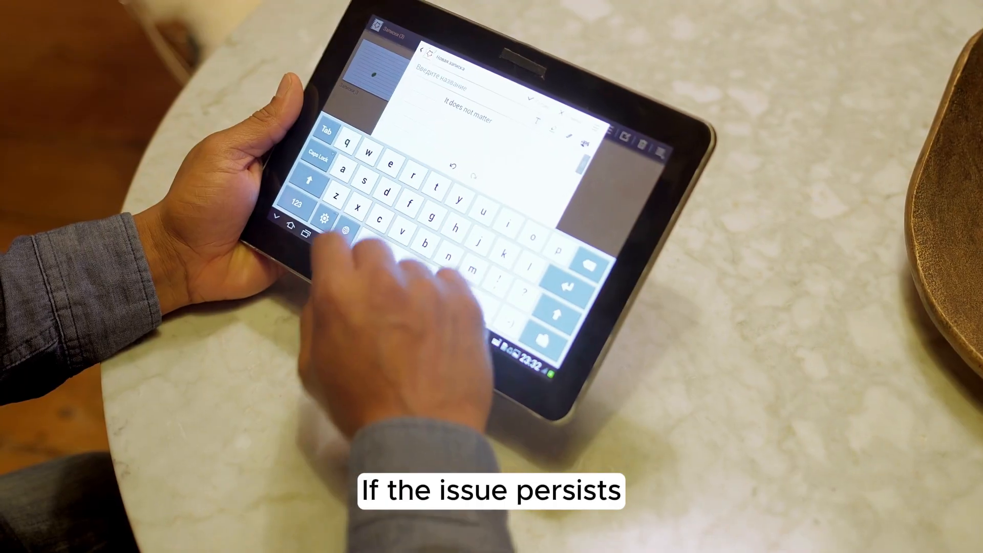
{"action": "type", "text": "wg"}
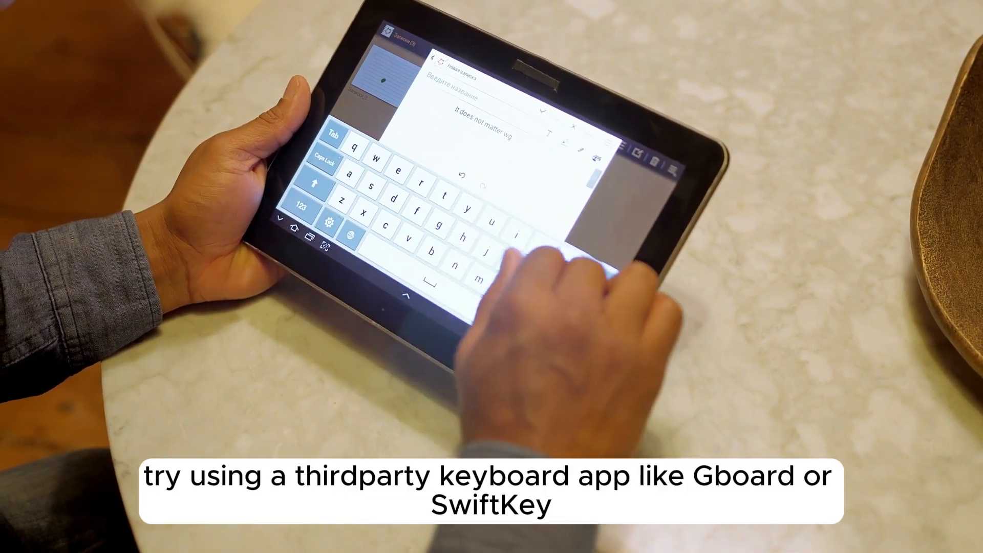